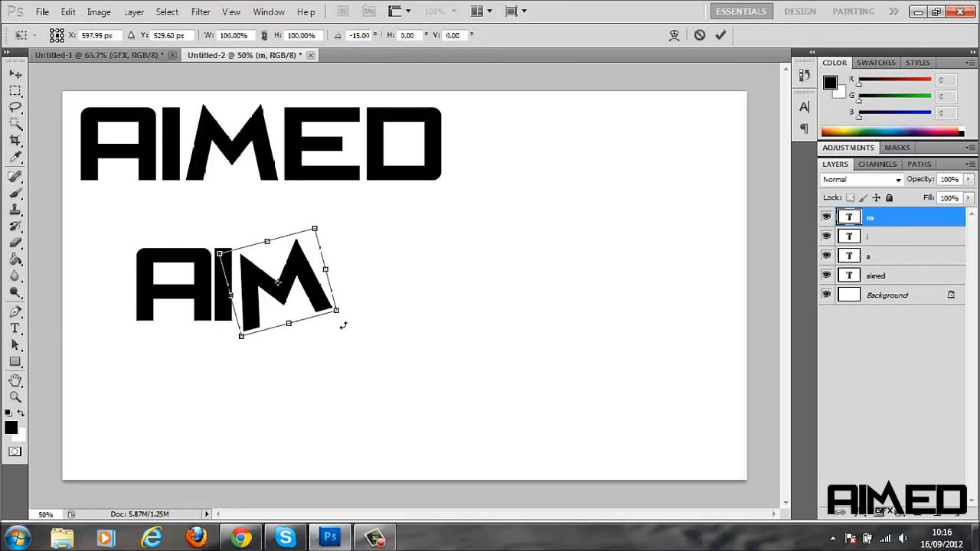
# Rotate the M letter about -15° so AIM ends with a leaning letter
pyautogui.moveTo(343, 325); pyautogui.dragTo(313, 309)
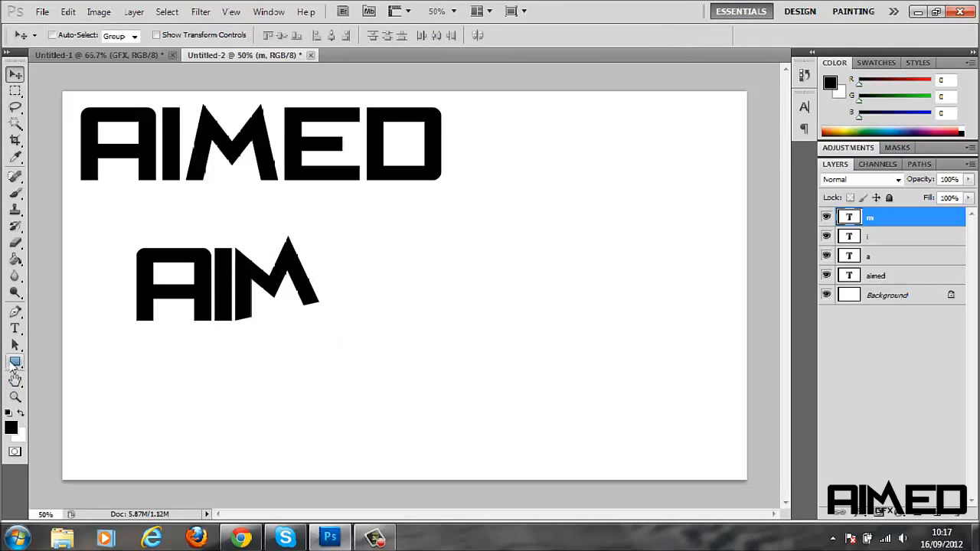
# Draw a black bar under AIM and fill a pen-drawn triangle extending the M's leg to it
pyautogui.click(16, 361)
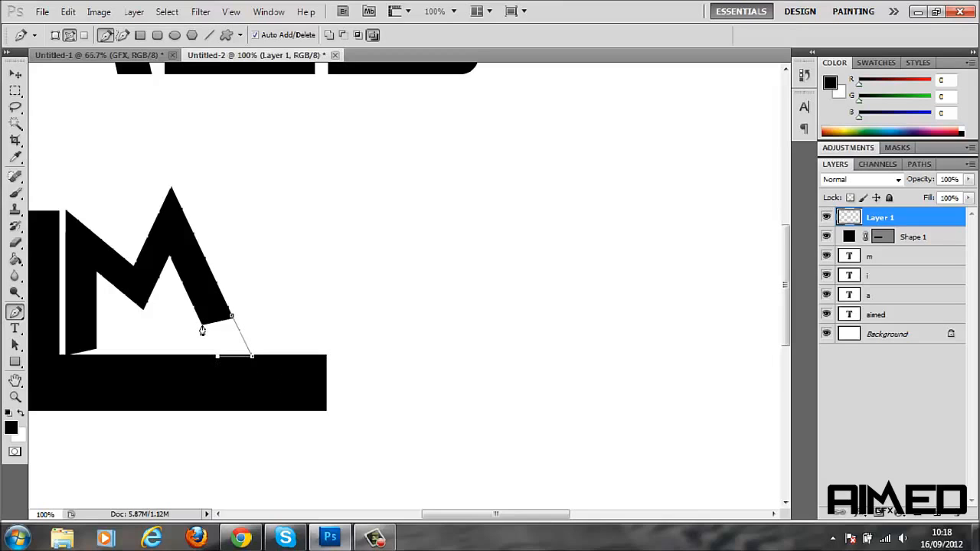
pyautogui.rightClick(217, 331)
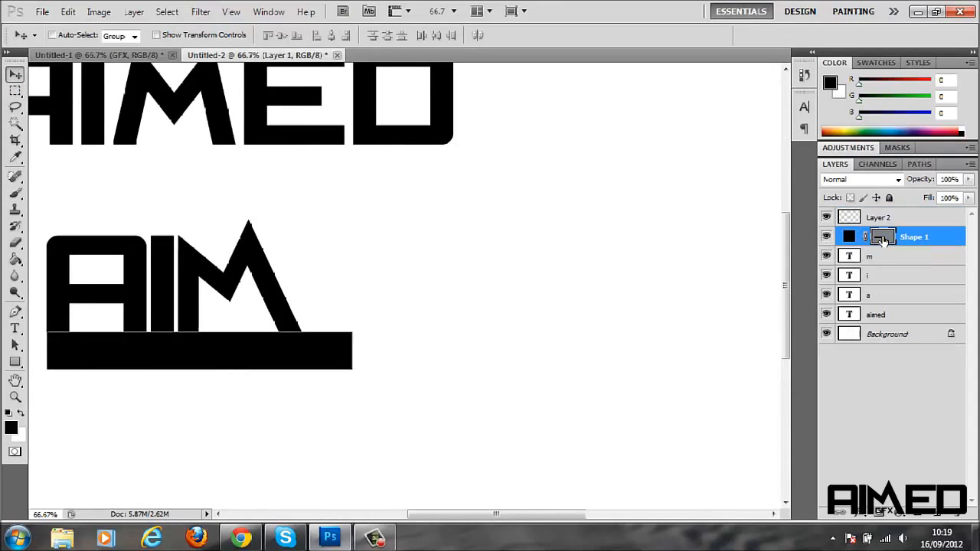
pyautogui.click(879, 217)
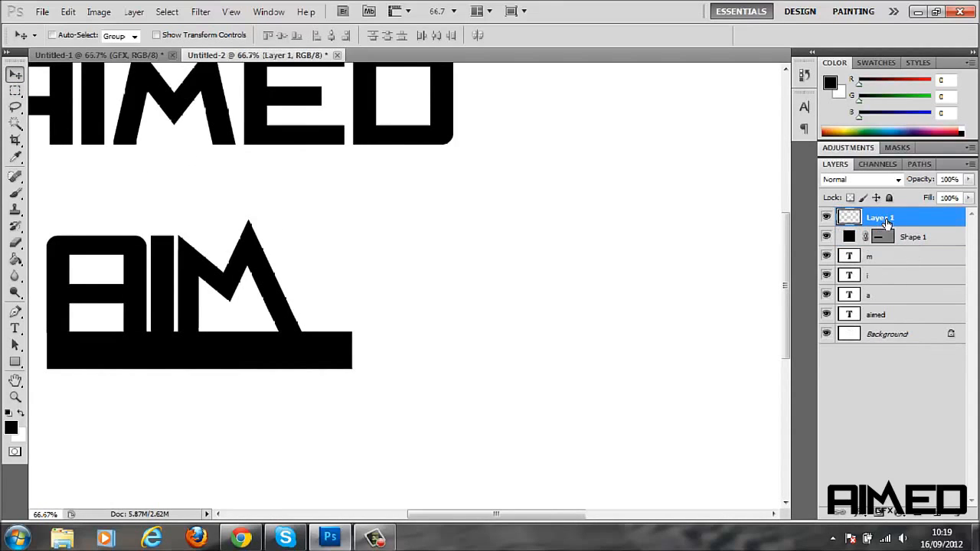
pyautogui.click(16, 312)
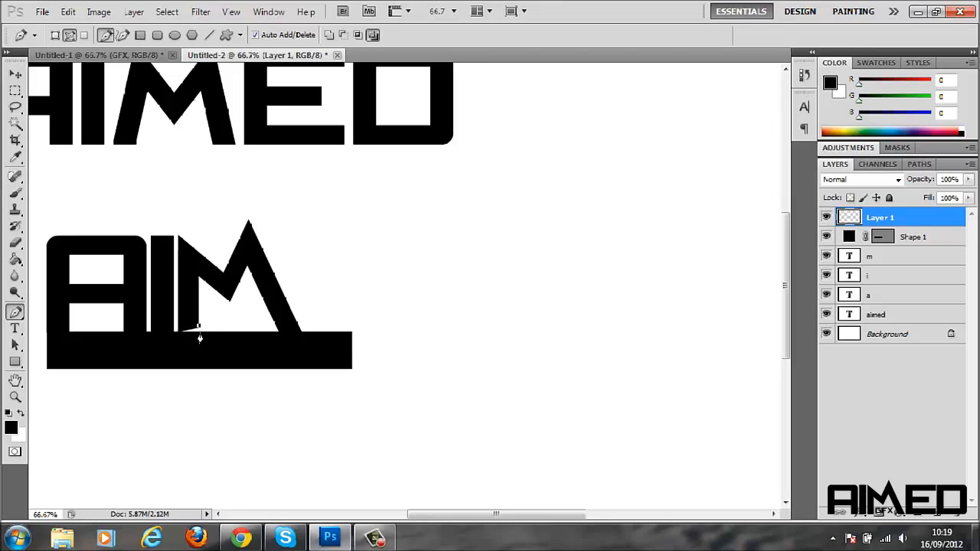
pyautogui.moveTo(196, 340)
pyautogui.write('gfx')
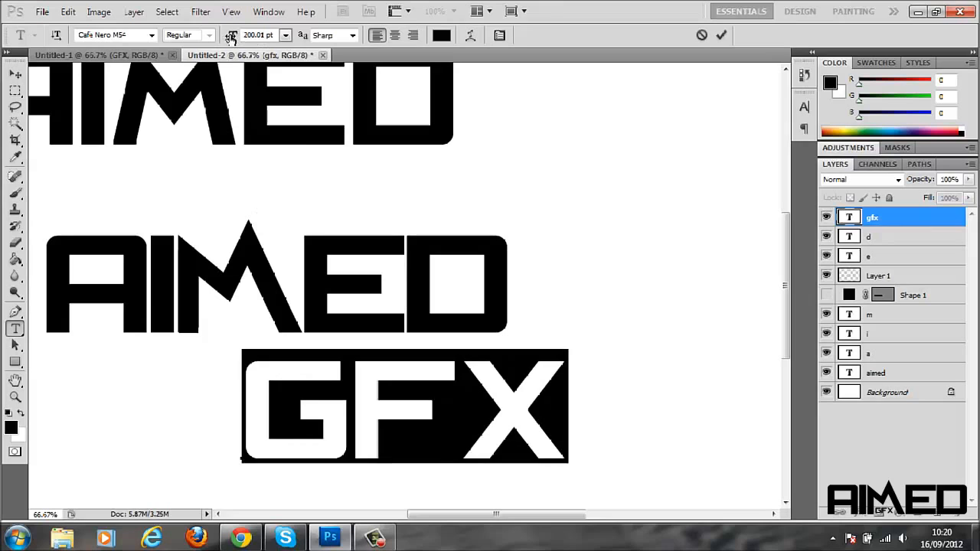
# Commit the small GFX text line beneath the completed word AIMED
pyautogui.click(14, 73)
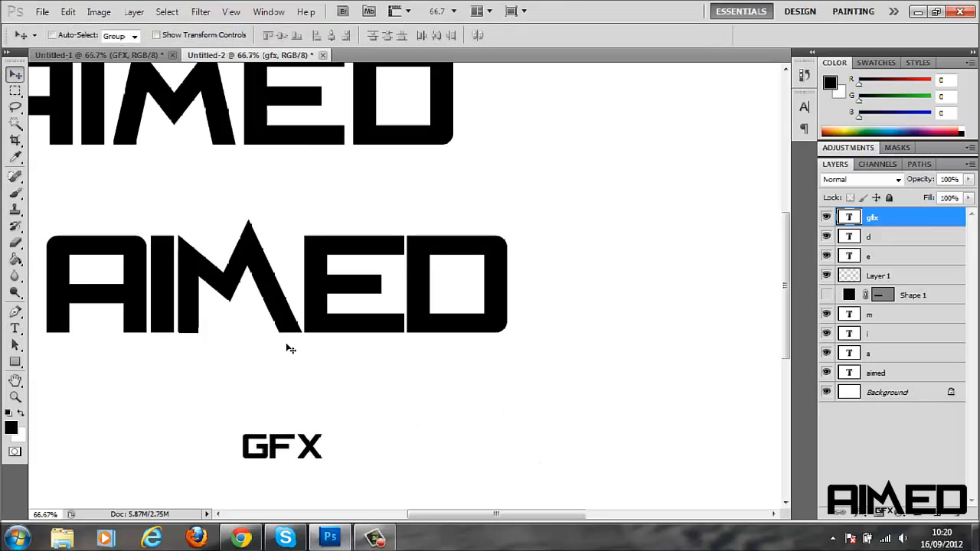